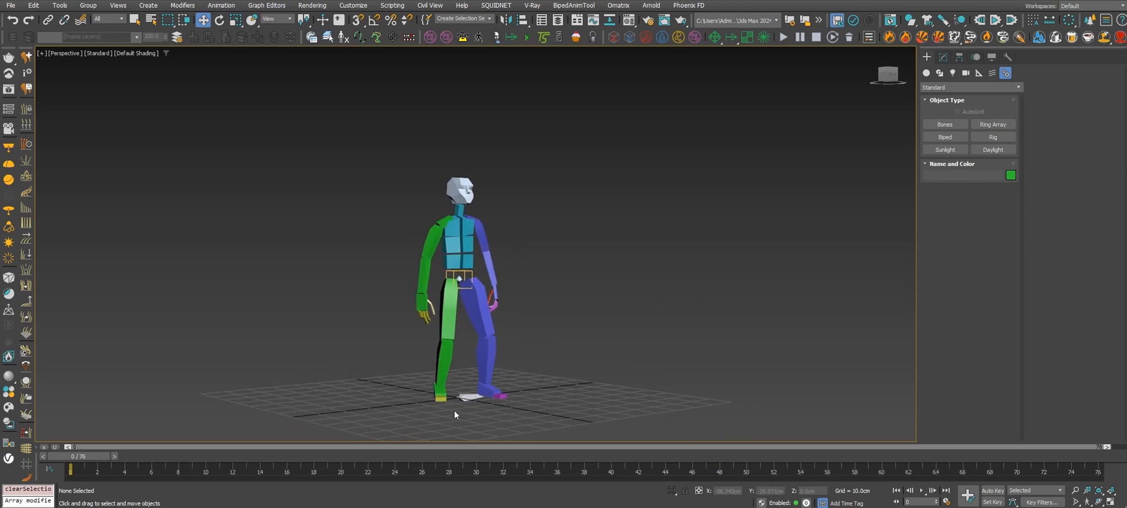
- Place root bone Bone001 at the biped's feet and scrub the walk animation to the end
{"action": "left_click", "coordinate": [454, 411]}
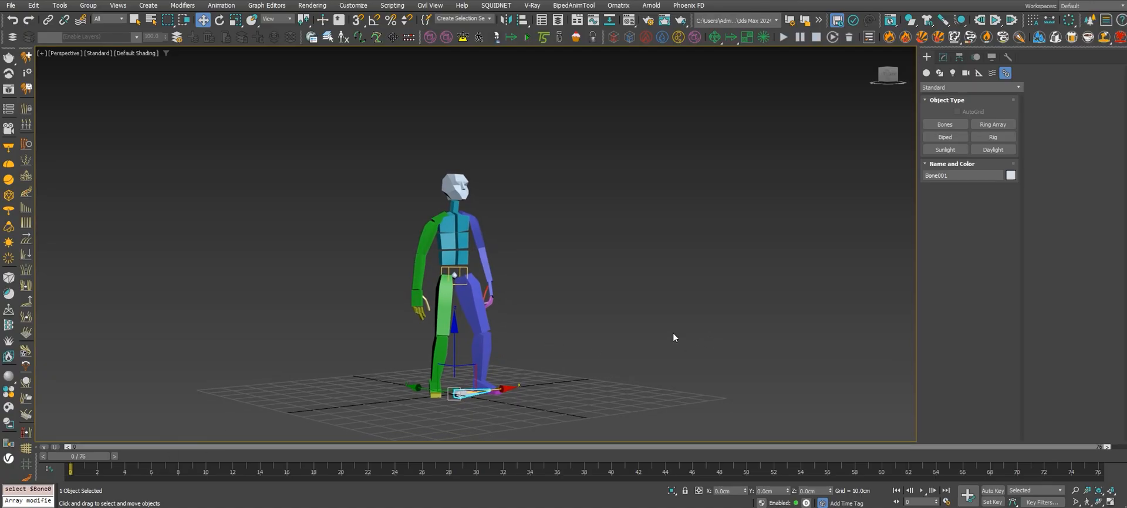
{"action": "left_click_drag", "start_coordinate": [70, 467], "coordinate": [178, 468]}
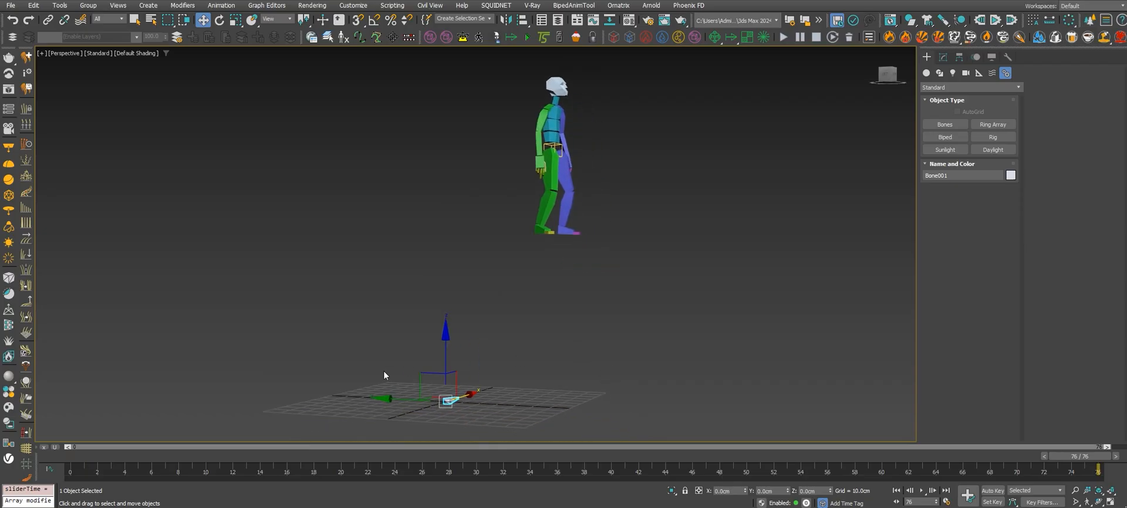
{"action": "left_click_drag", "start_coordinate": [445, 399], "coordinate": [559, 235]}
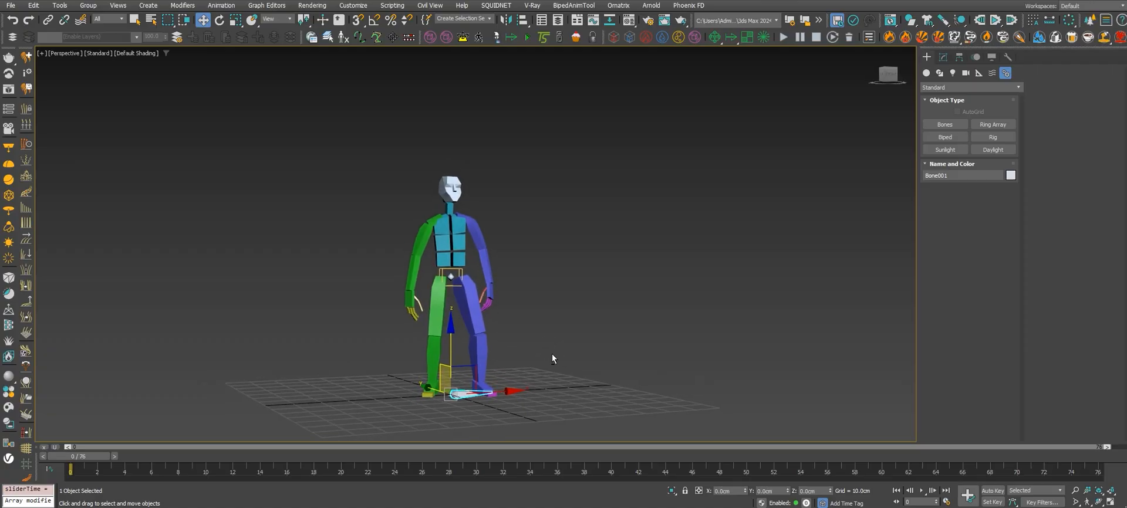
{"action": "left_click_drag", "start_coordinate": [71, 456], "coordinate": [738, 456]}
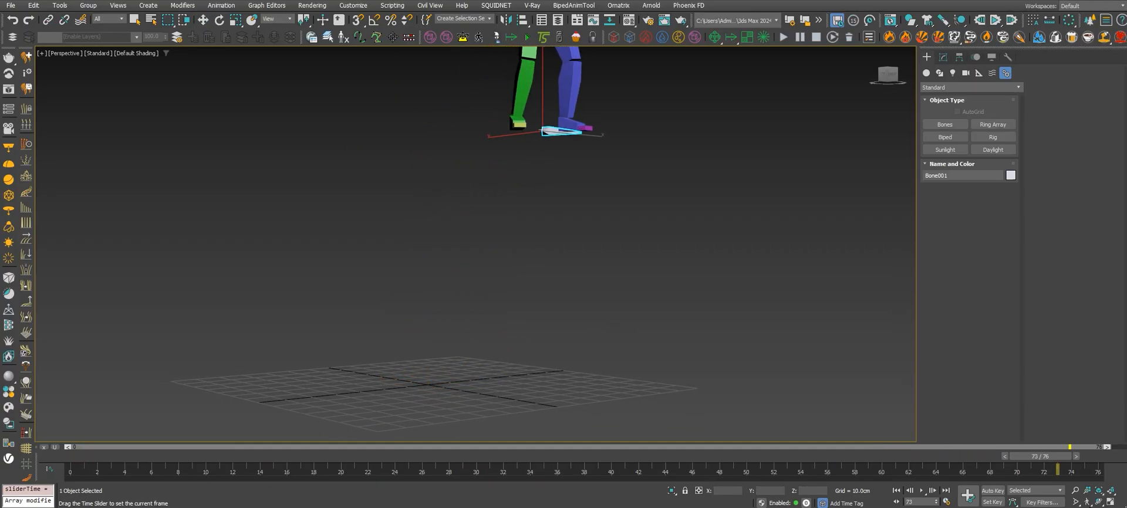
- Show Bone001's Link Info inheritance settings and scrub to a middle frame and back
{"action": "left_click_drag", "start_coordinate": [1068, 447], "coordinate": [585, 447]}
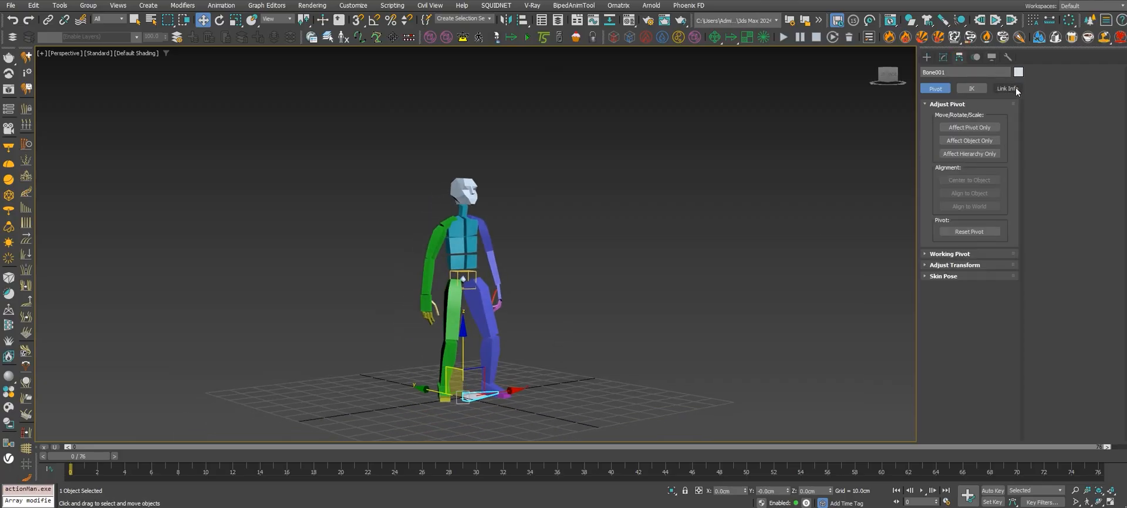
{"action": "left_click", "coordinate": [1007, 88]}
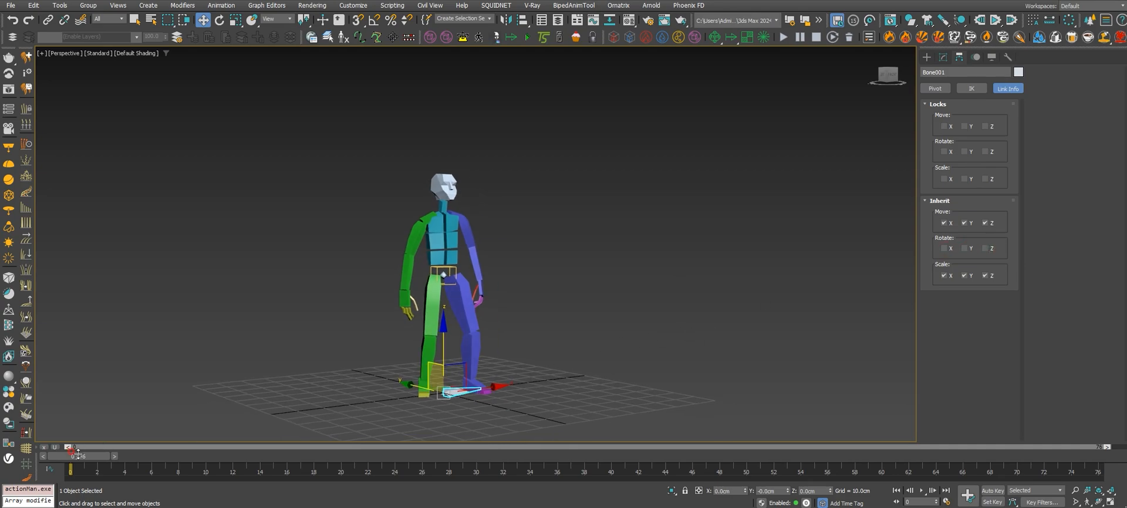
{"action": "left_click_drag", "start_coordinate": [70, 468], "coordinate": [638, 468]}
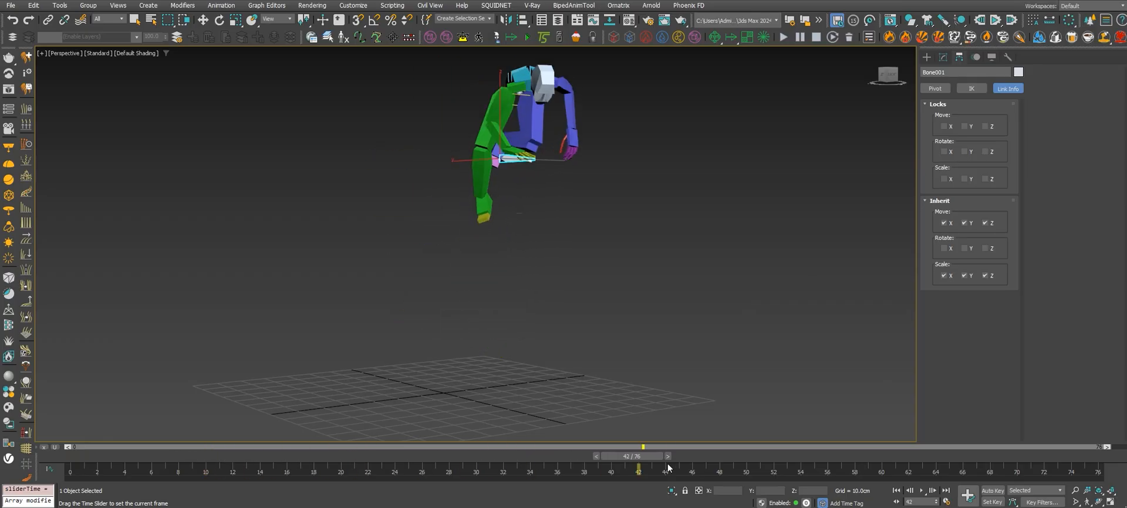
{"action": "left_click_drag", "start_coordinate": [643, 448], "coordinate": [70, 447]}
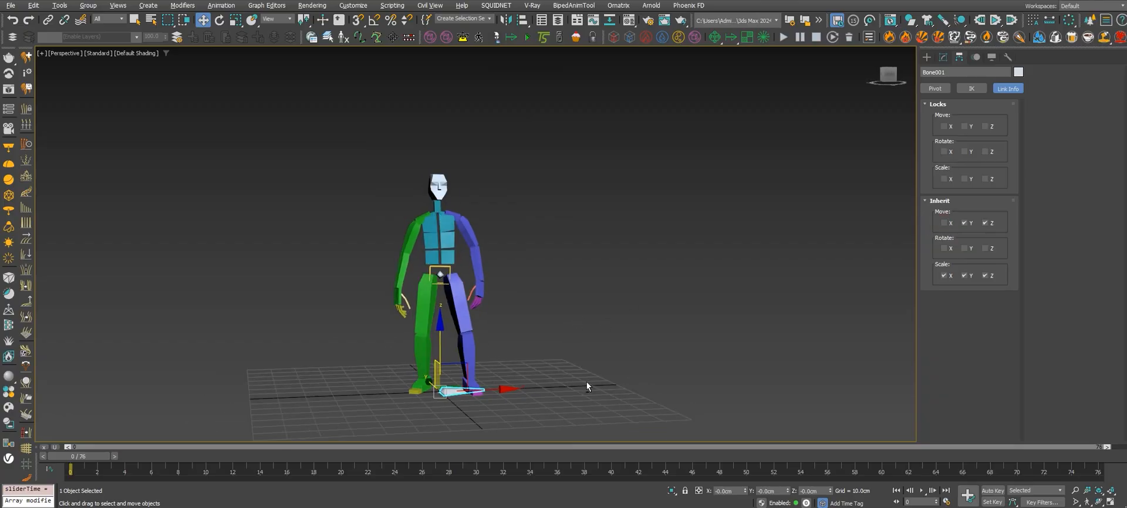
- Scrub through frames 9, 10, 34 and the last frame to follow the character's drift
{"action": "left_click_drag", "start_coordinate": [72, 469], "coordinate": [176, 469]}
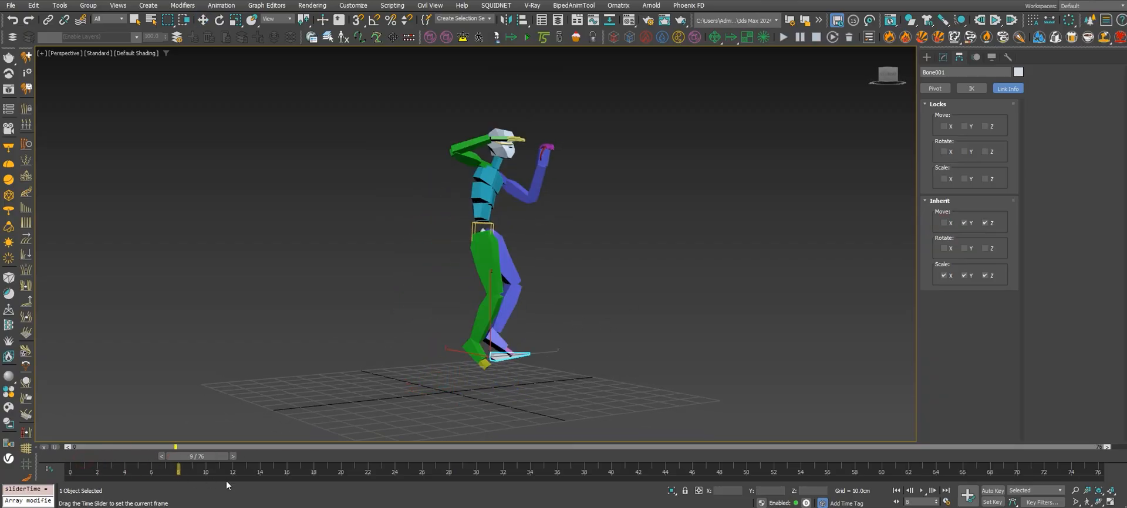
{"action": "left_click_drag", "start_coordinate": [178, 456], "coordinate": [972, 456]}
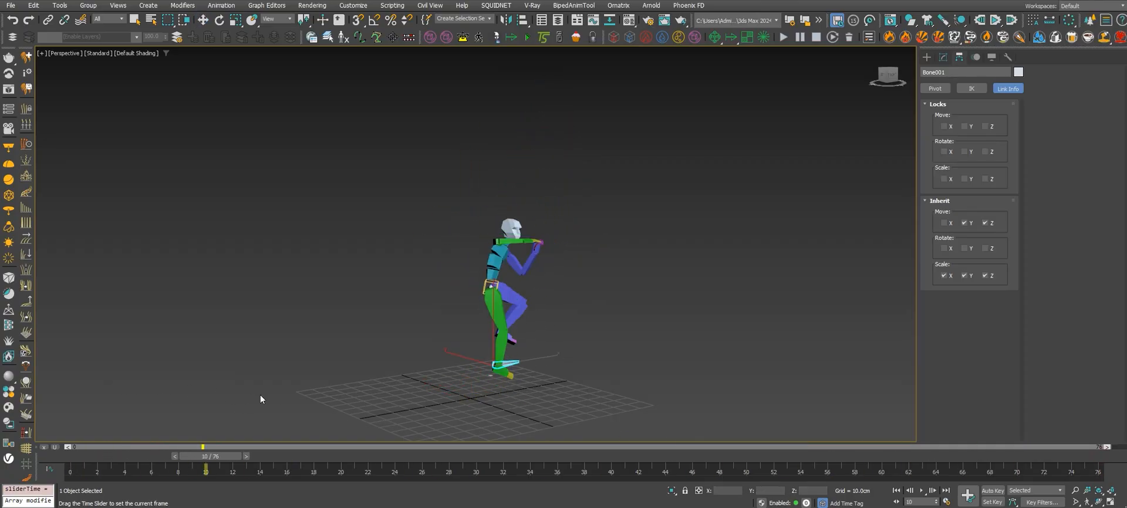
{"action": "left_click_drag", "start_coordinate": [205, 447], "coordinate": [531, 447]}
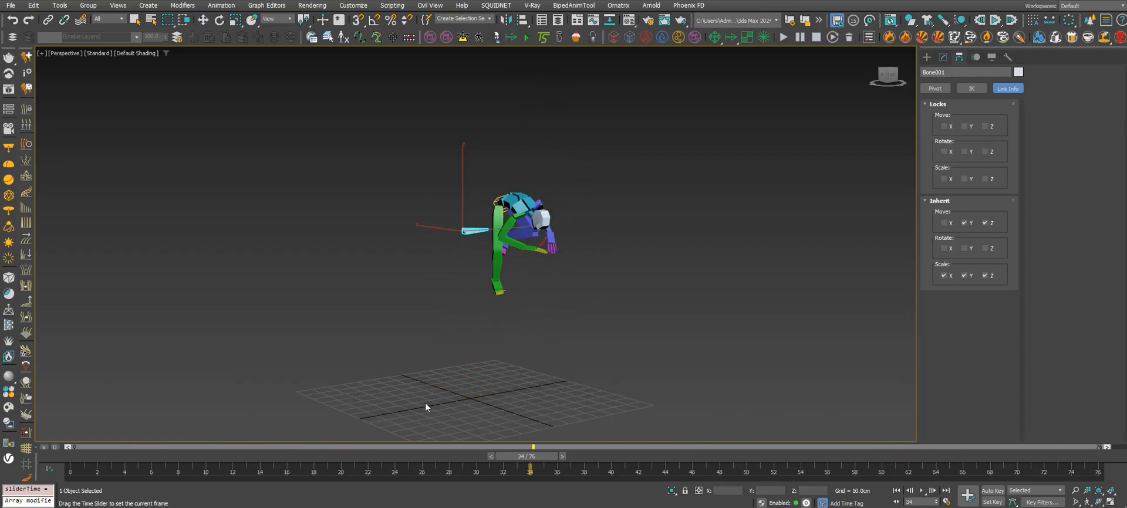
{"action": "left_click_drag", "start_coordinate": [529, 447], "coordinate": [896, 448]}
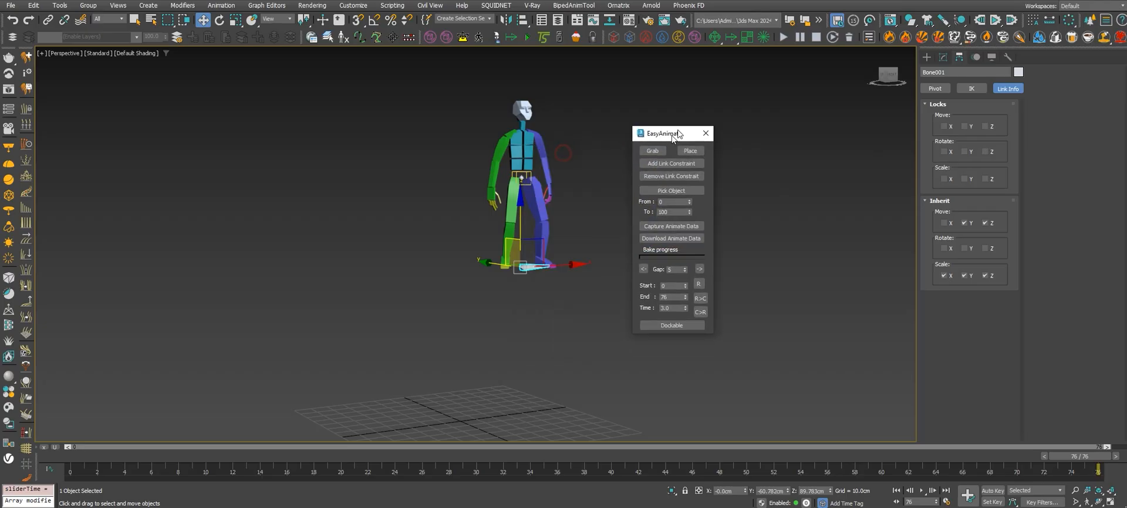
- In EasyAnimate, set the end frame to 76, pick Bone001, and capture its animation data
{"action": "left_click_drag", "start_coordinate": [662, 133], "coordinate": [682, 101]}
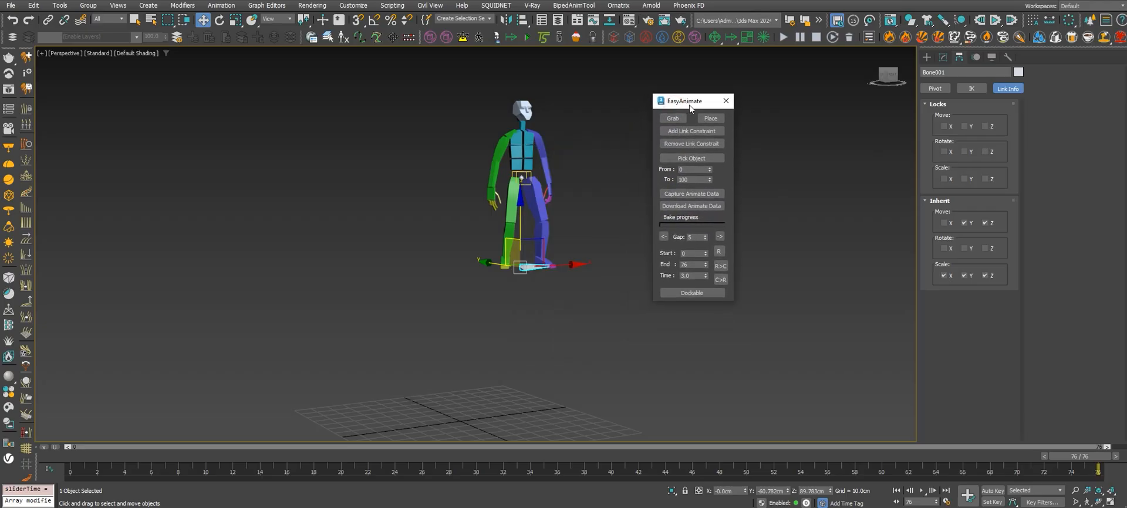
{"action": "left_click_drag", "start_coordinate": [686, 100], "coordinate": [717, 95]}
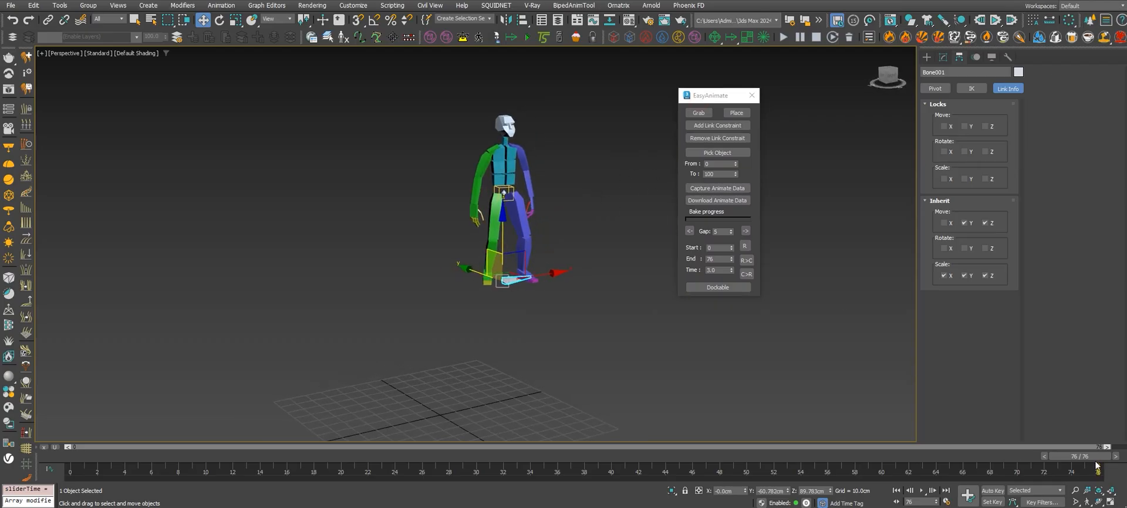
{"action": "left_click", "coordinate": [717, 173]}
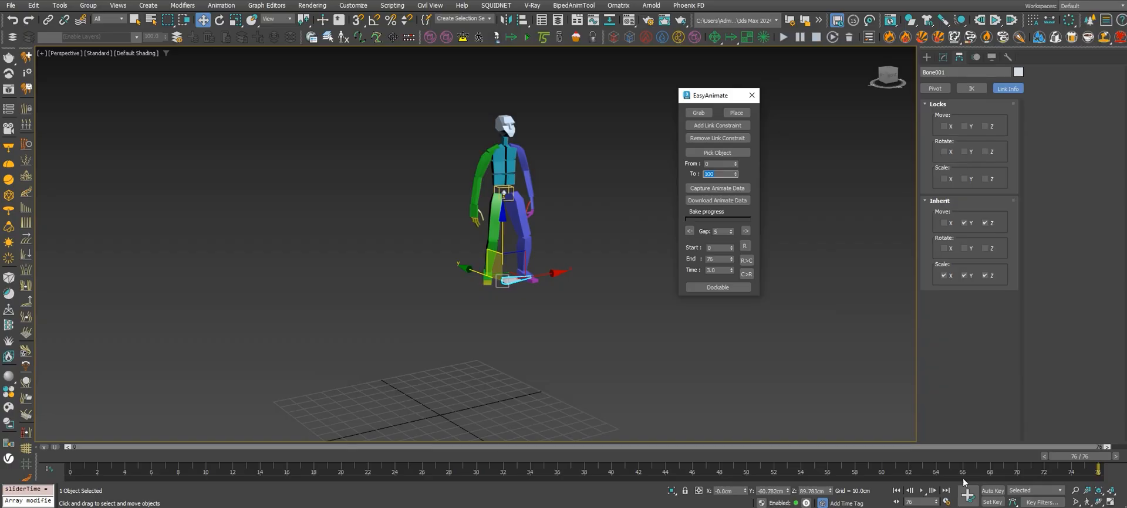
{"action": "mouse_move", "coordinate": [1077, 463]}
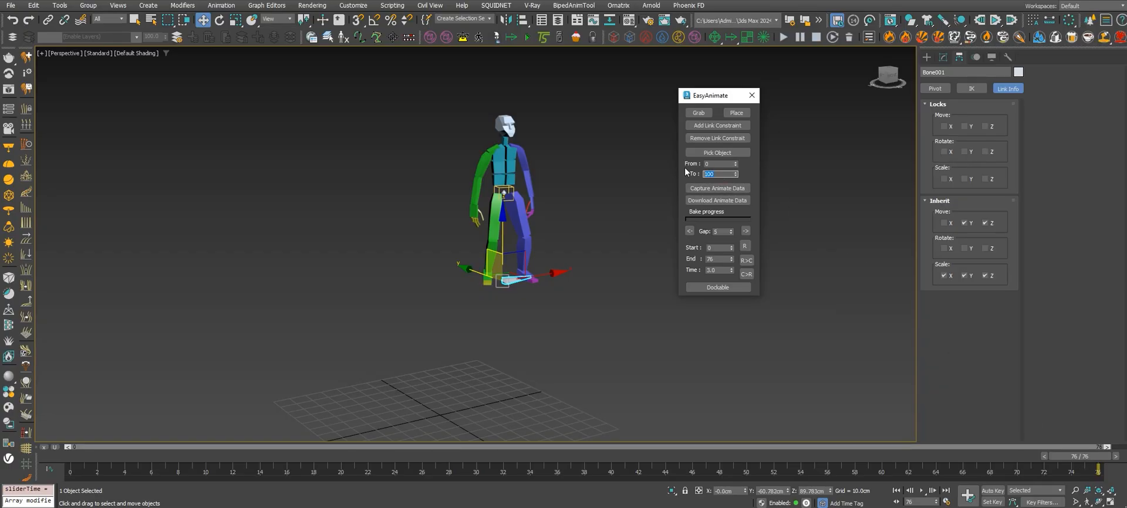
{"action": "type", "text": "76"}
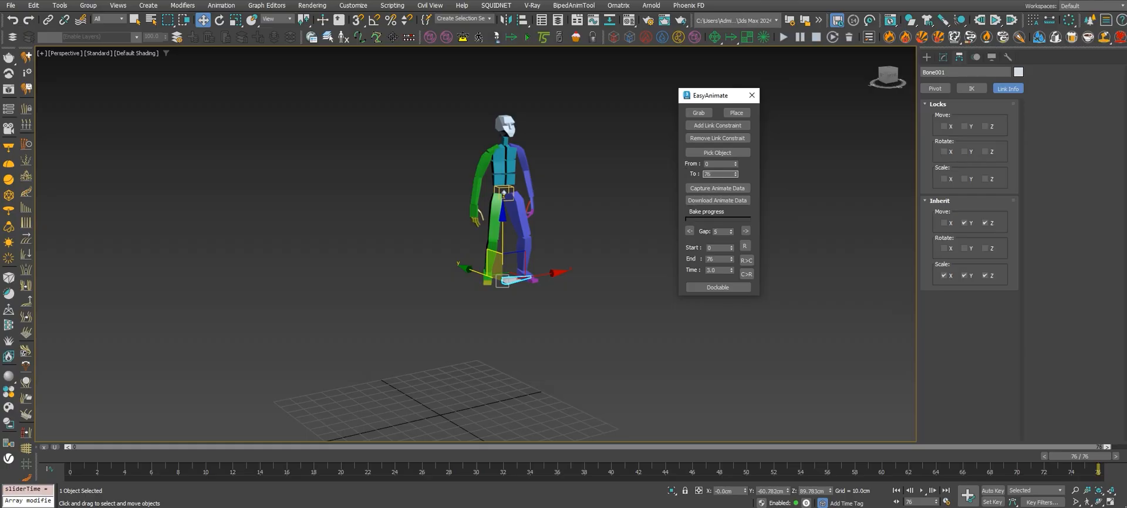
{"action": "left_click", "coordinate": [717, 152]}
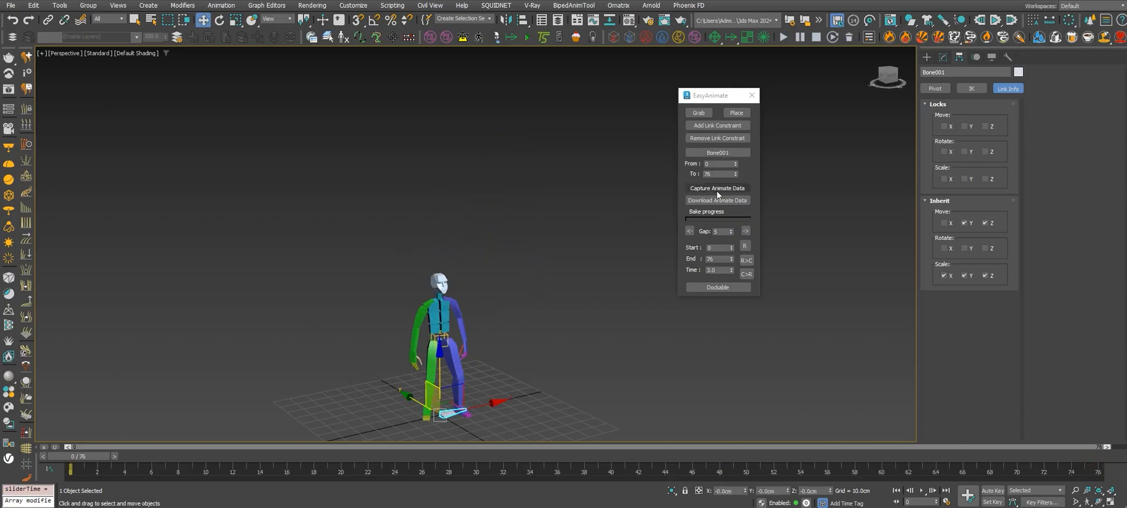
{"action": "left_click", "coordinate": [717, 188]}
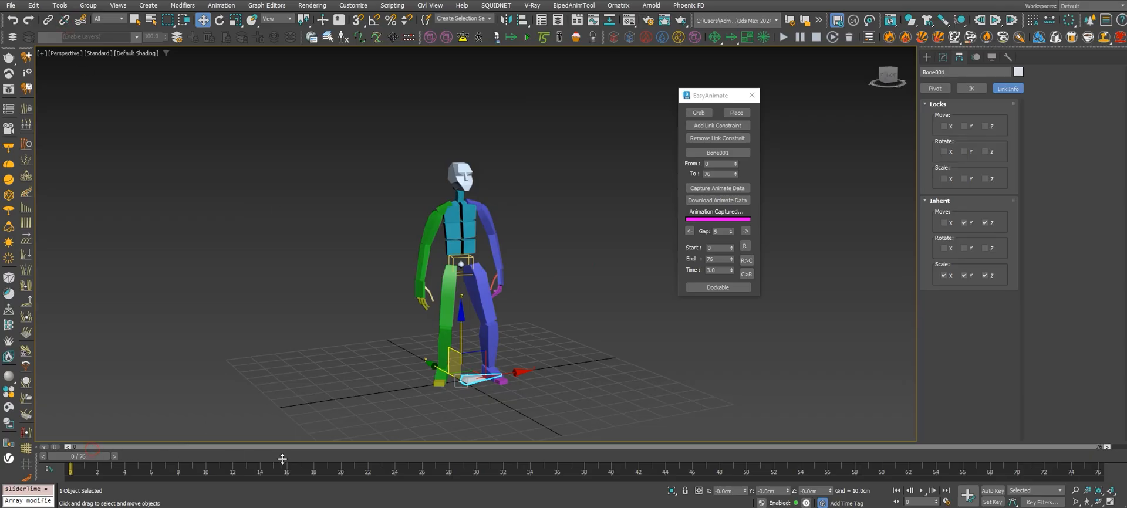
{"action": "left_click_drag", "start_coordinate": [70, 469], "coordinate": [258, 469]}
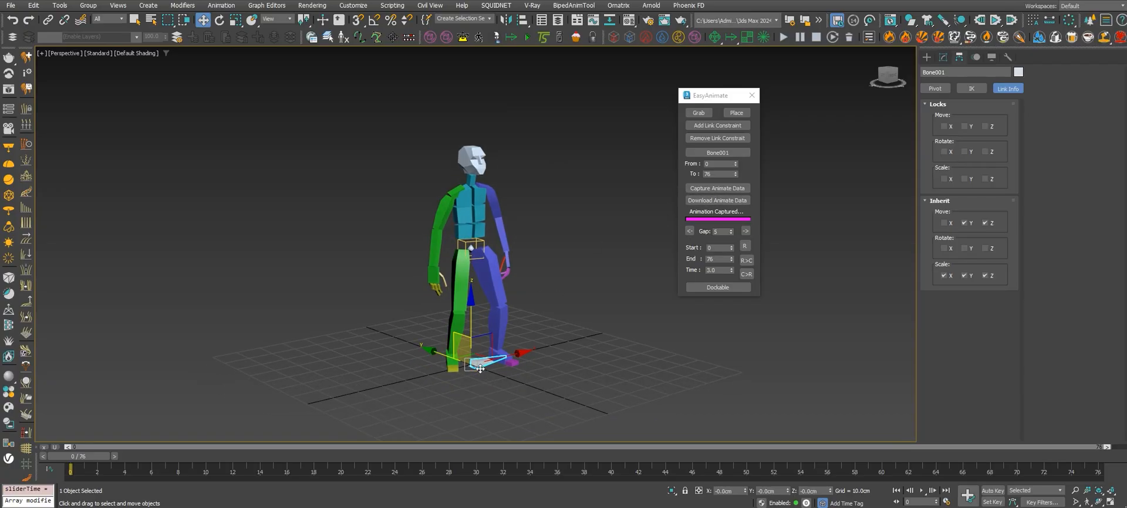
- Download the captured data onto Bone001, preview it, and enable its remaining inheritance axes
{"action": "left_click", "coordinate": [717, 200]}
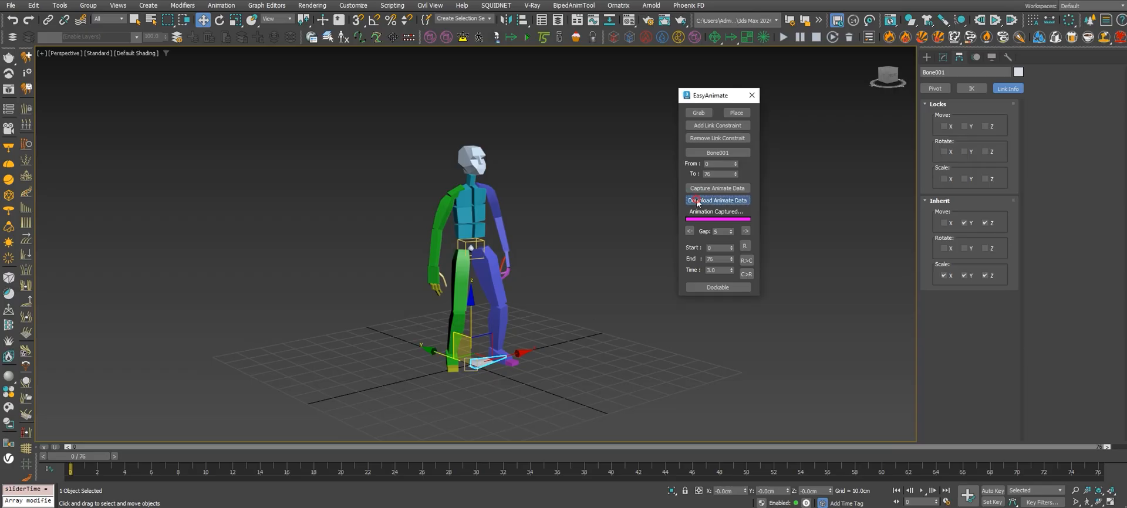
{"action": "left_click", "coordinate": [717, 200]}
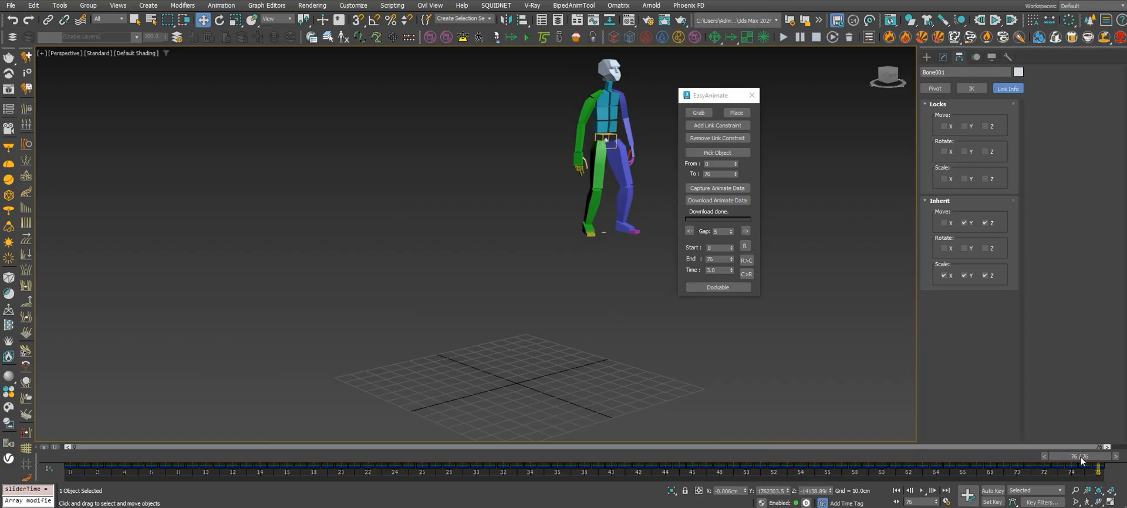
{"action": "left_click_drag", "start_coordinate": [1077, 471], "coordinate": [518, 471]}
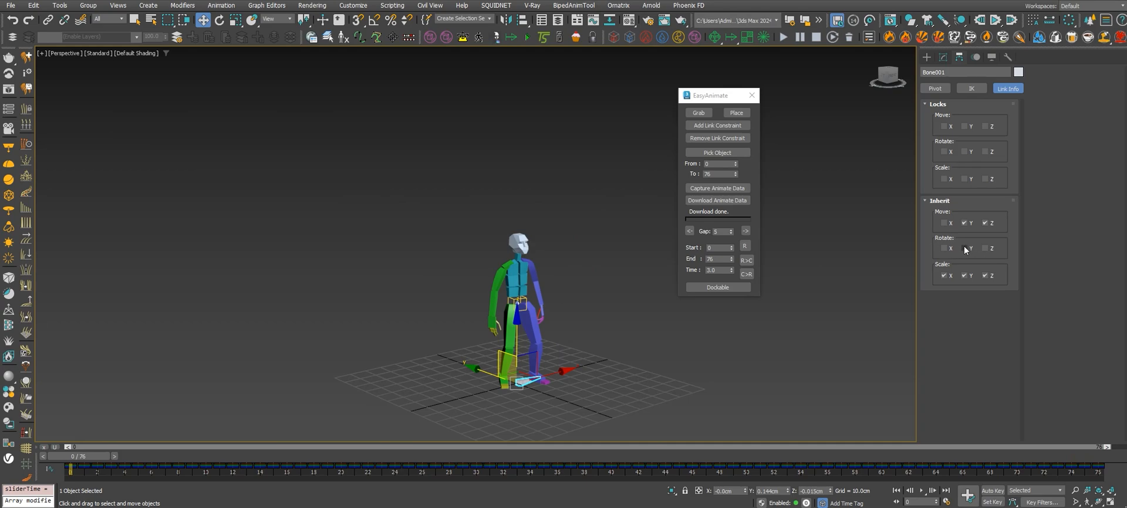
{"action": "left_click", "coordinate": [943, 248]}
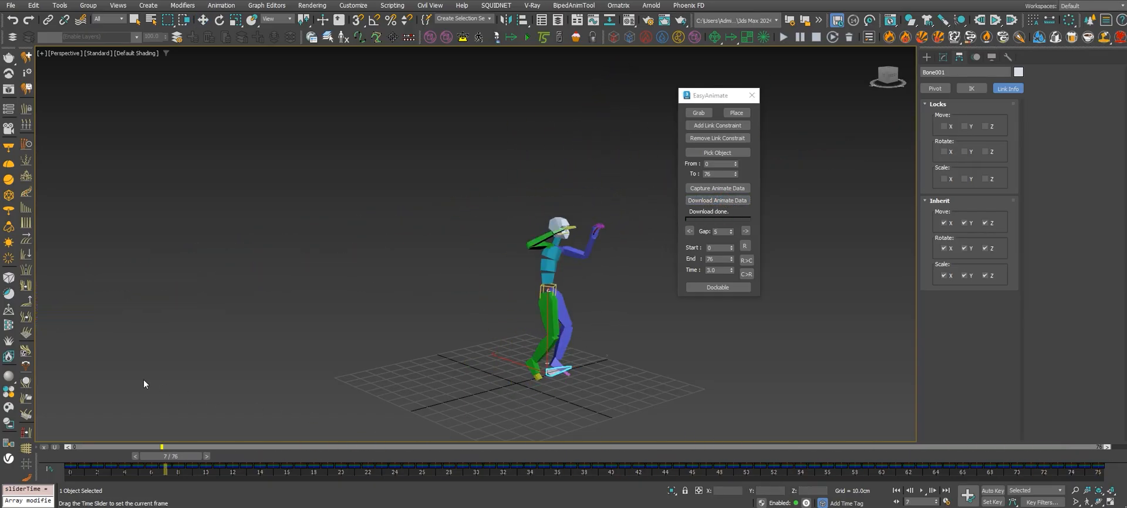
- Scrub through the early frames around frame 3, then to airborne frame 28
{"action": "left_click_drag", "start_coordinate": [166, 469], "coordinate": [1057, 469]}
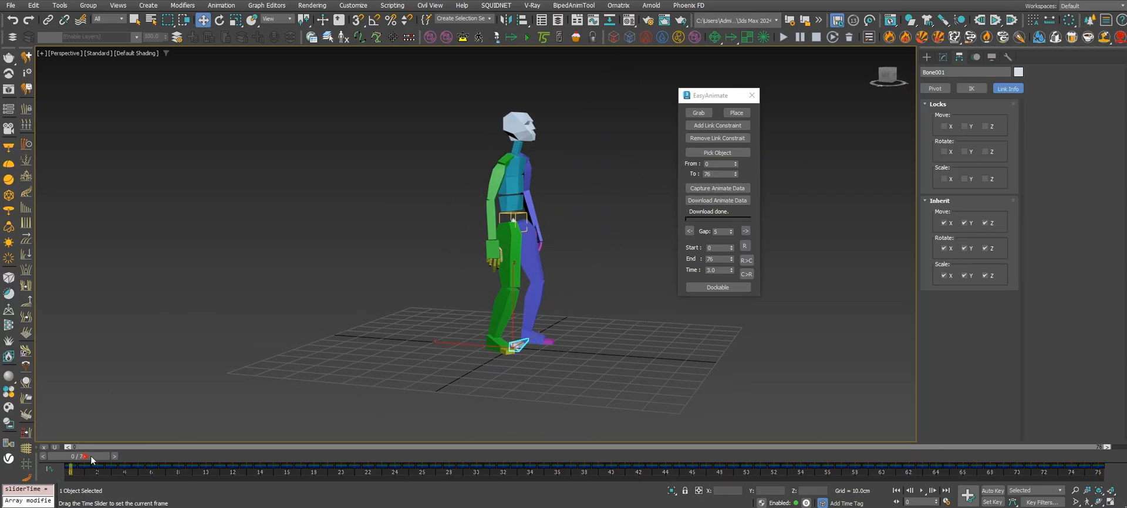
{"action": "left_click_drag", "start_coordinate": [71, 466], "coordinate": [503, 465]}
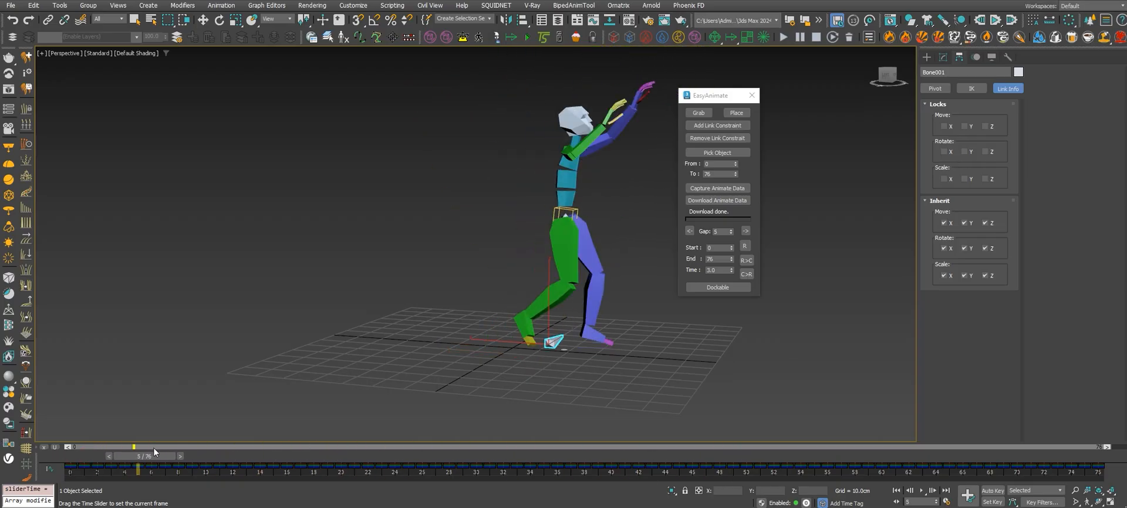
{"action": "left_click_drag", "start_coordinate": [137, 457], "coordinate": [112, 456]}
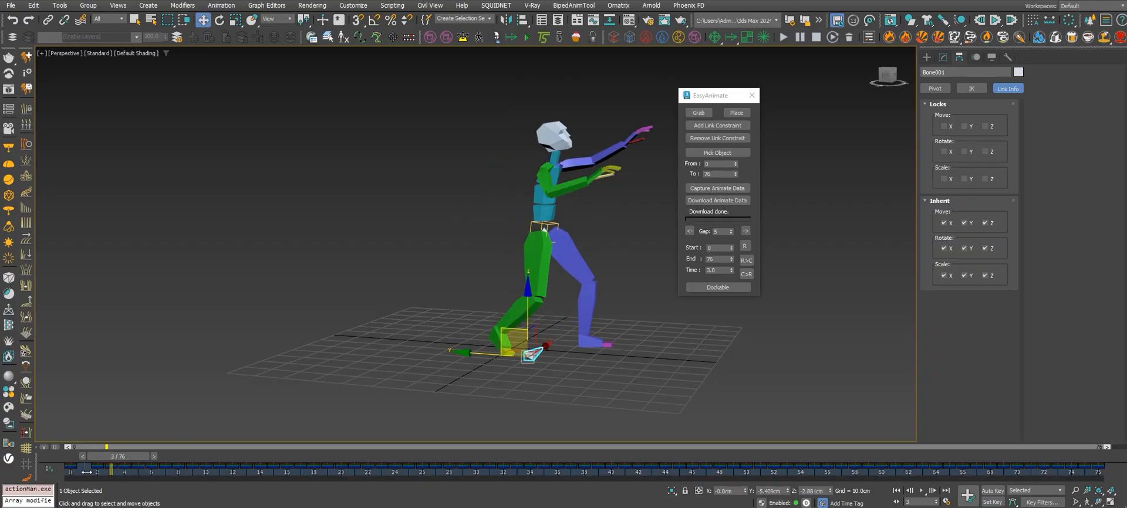
{"action": "left_click_drag", "start_coordinate": [111, 472], "coordinate": [94, 471]}
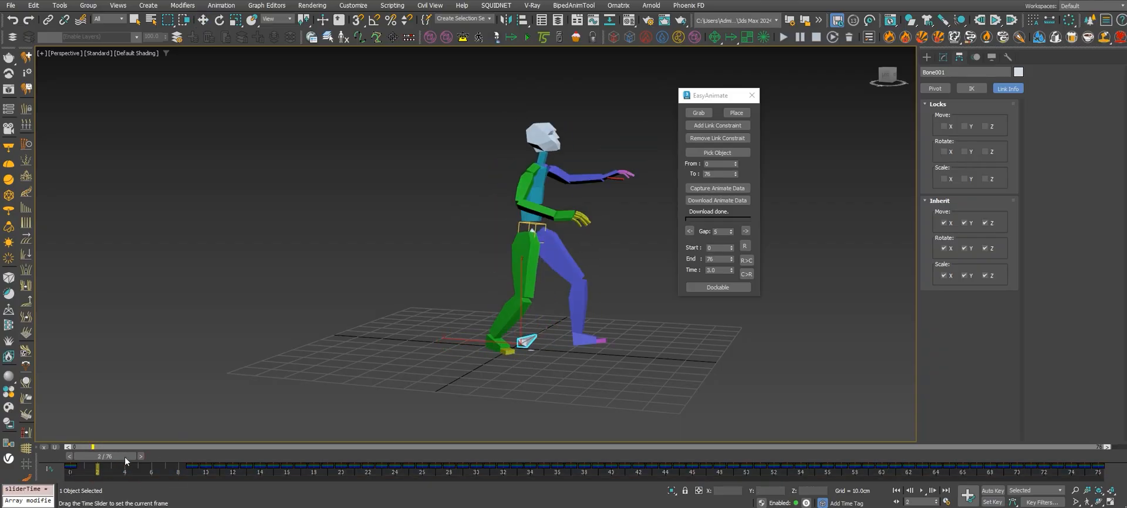
{"action": "left_click_drag", "start_coordinate": [93, 468], "coordinate": [368, 468]}
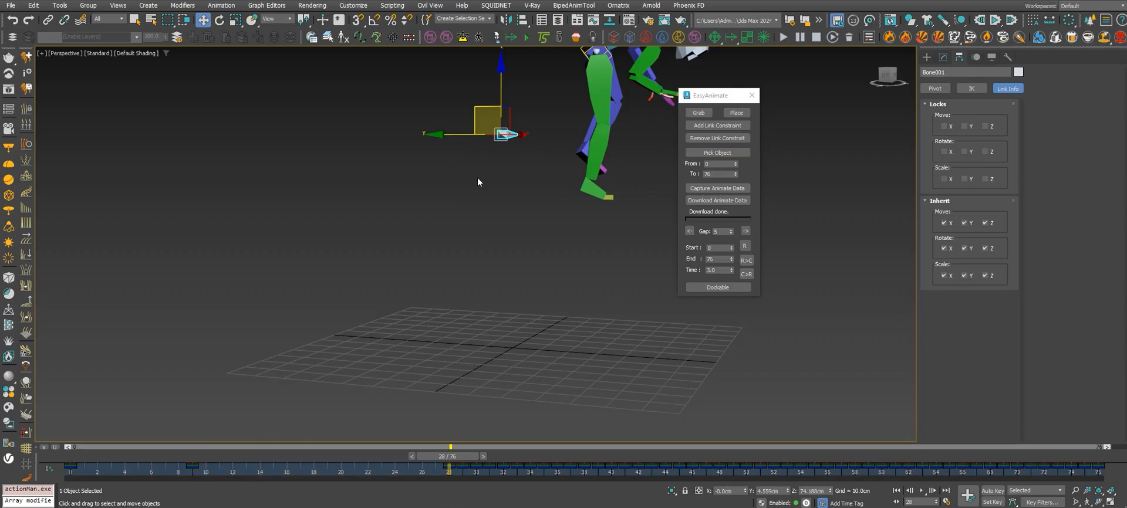
- Key Bone001 under the character at frames 28, 64 and 76, then return to frame 0
{"action": "left_click_drag", "start_coordinate": [503, 134], "coordinate": [589, 134]}
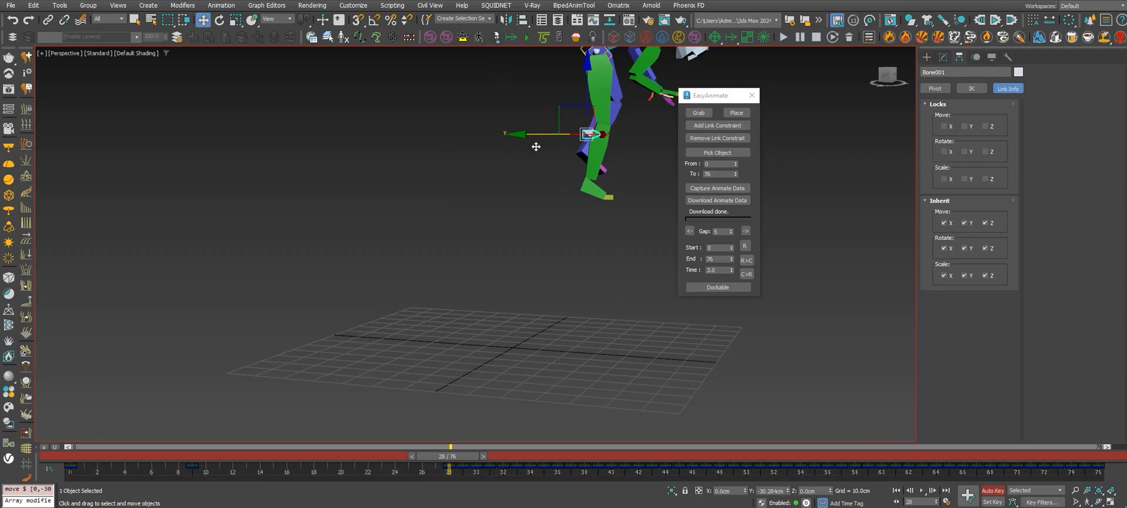
{"action": "left_click_drag", "start_coordinate": [588, 135], "coordinate": [583, 187]}
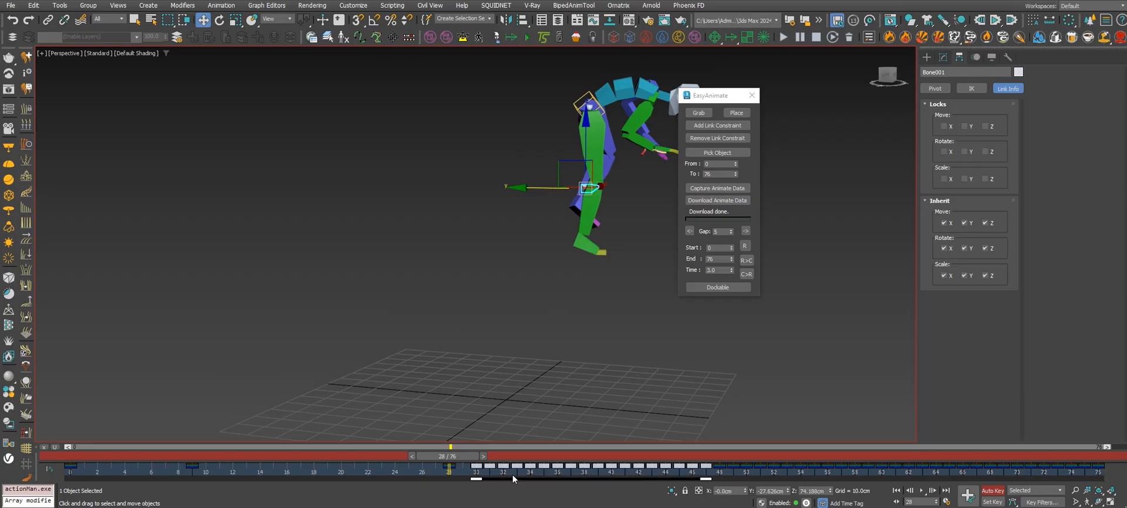
{"action": "left_click_drag", "start_coordinate": [448, 456], "coordinate": [768, 456]}
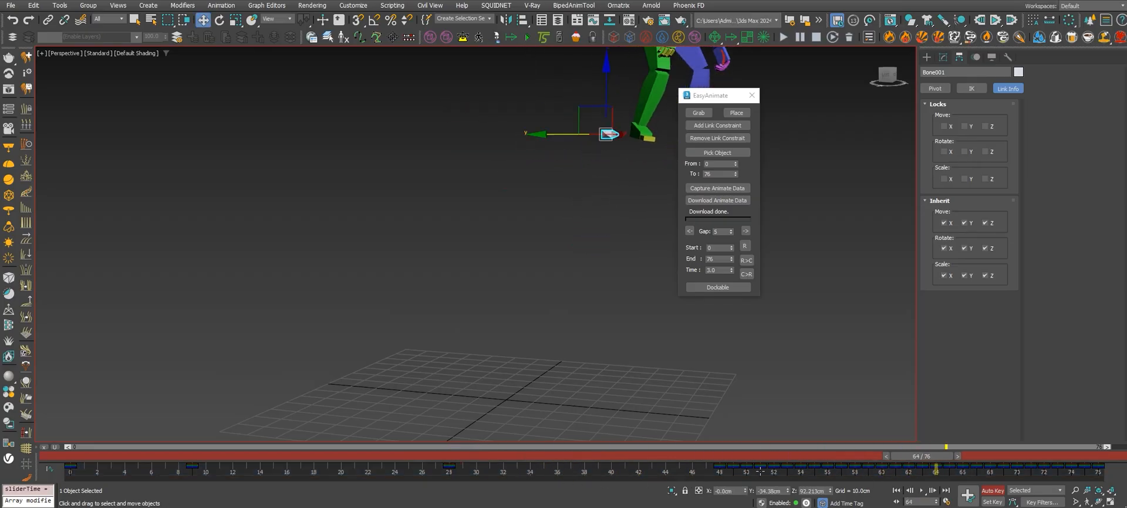
{"action": "left_click_drag", "start_coordinate": [934, 456], "coordinate": [1092, 456]}
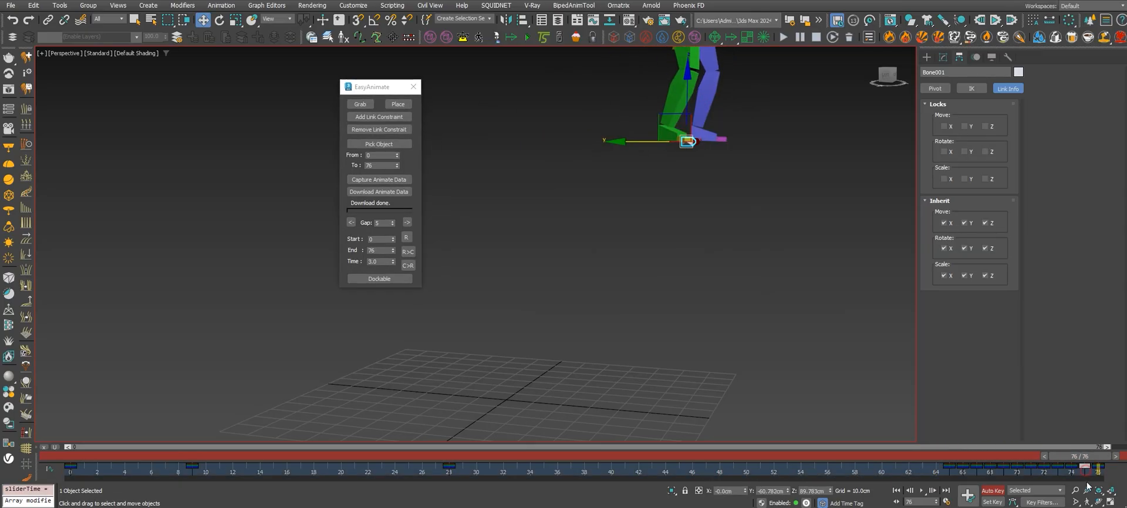
{"action": "left_click_drag", "start_coordinate": [1085, 456], "coordinate": [1020, 456]}
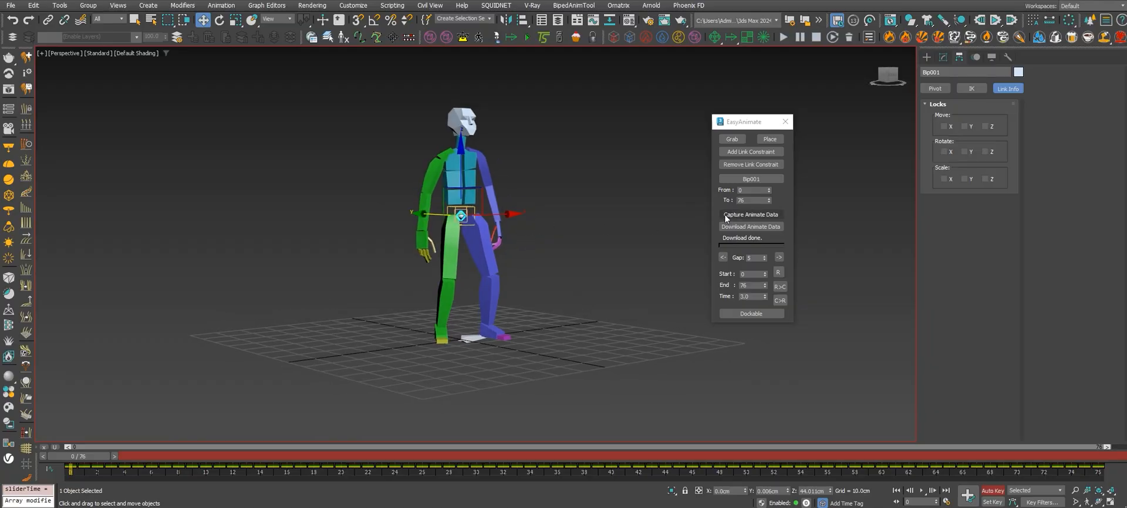
- Capture Bip001's animation, link Bip001 to Bone001, and scrub to frame 43 to check
{"action": "left_click", "coordinate": [750, 215]}
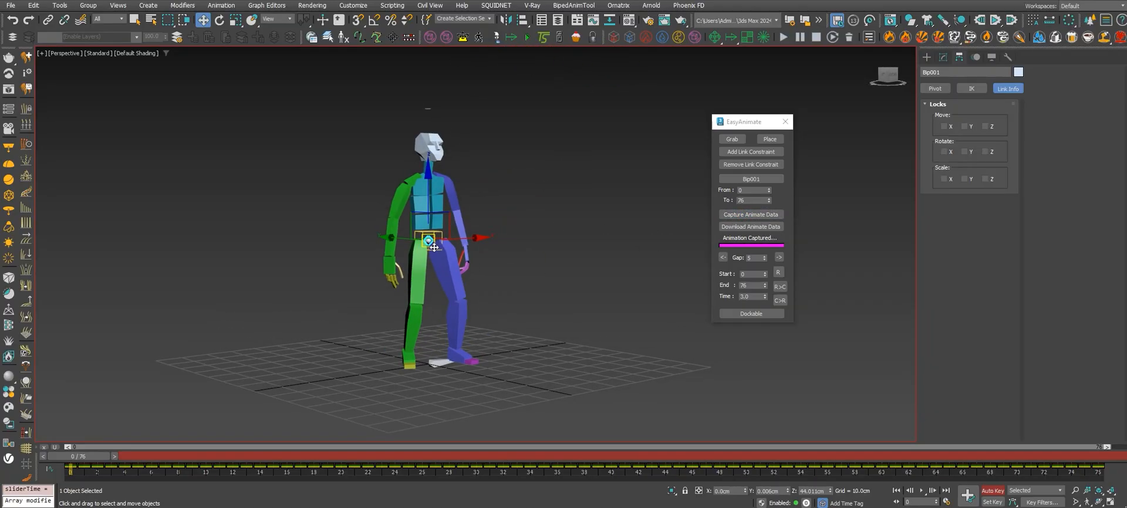
{"action": "left_click_drag", "start_coordinate": [70, 456], "coordinate": [313, 457]}
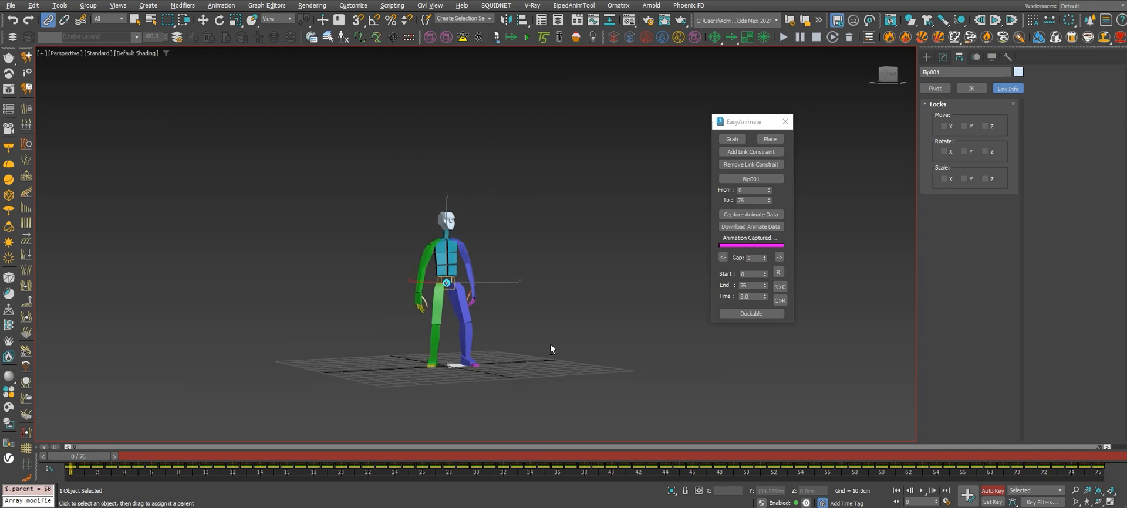
{"action": "left_click_drag", "start_coordinate": [71, 457], "coordinate": [97, 457]}
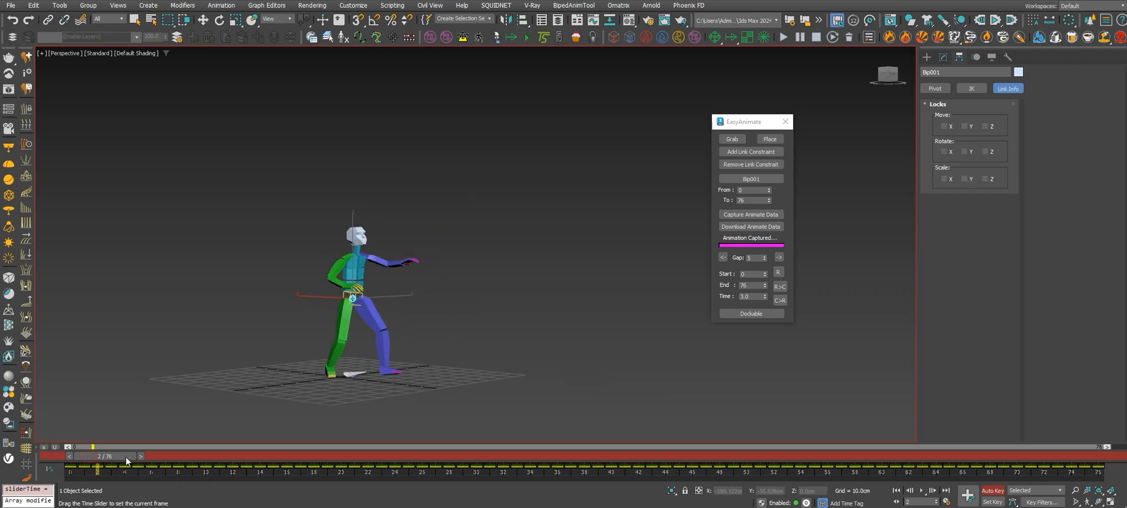
{"action": "left_click_drag", "start_coordinate": [97, 456], "coordinate": [651, 456]}
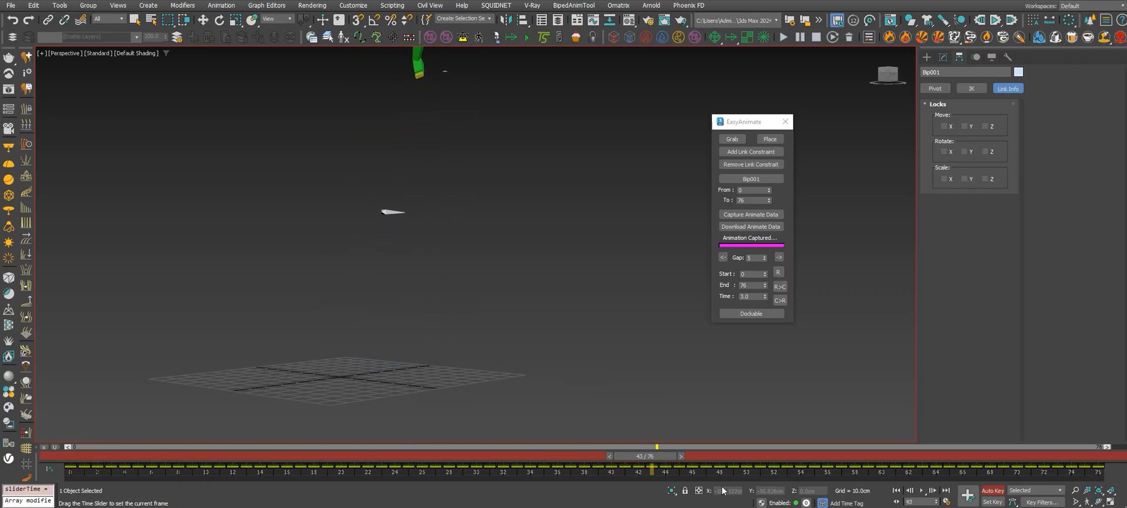
{"action": "left_click_drag", "start_coordinate": [655, 456], "coordinate": [773, 456]}
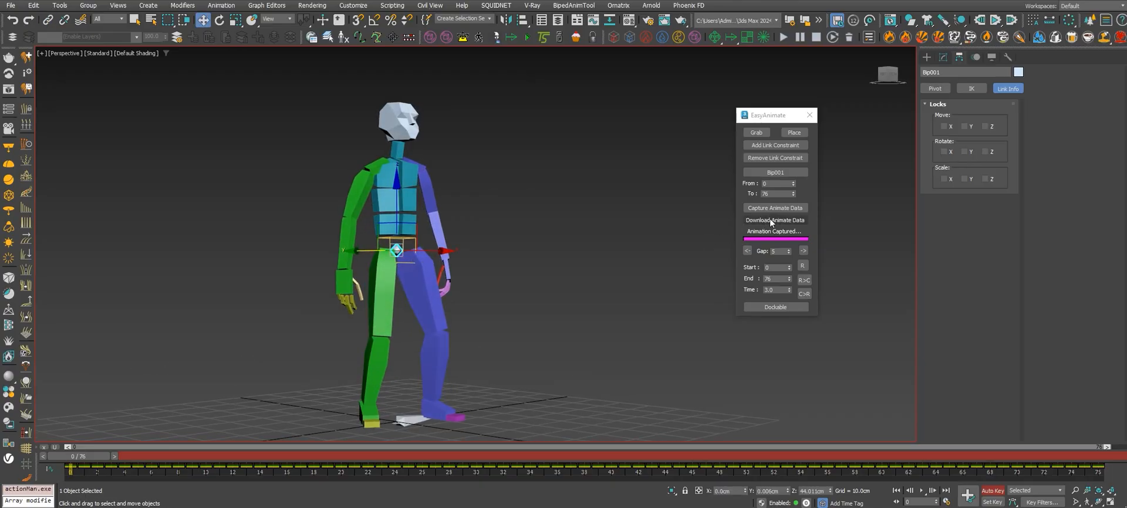
- Download the captured animation onto Bip001, return to frame 0, and play it back
{"action": "left_click_drag", "start_coordinate": [769, 115], "coordinate": [760, 104]}
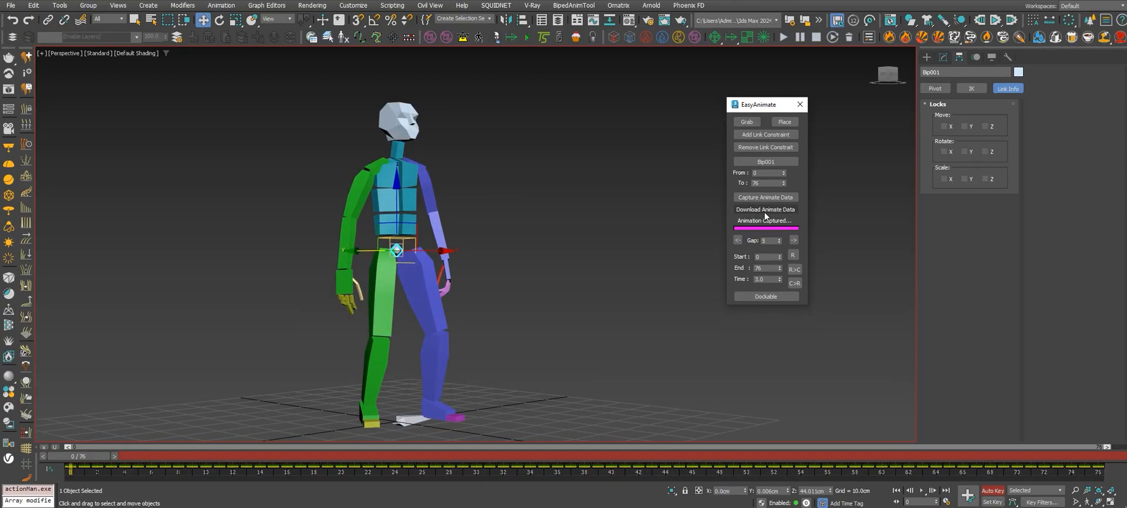
{"action": "left_click", "coordinate": [765, 209]}
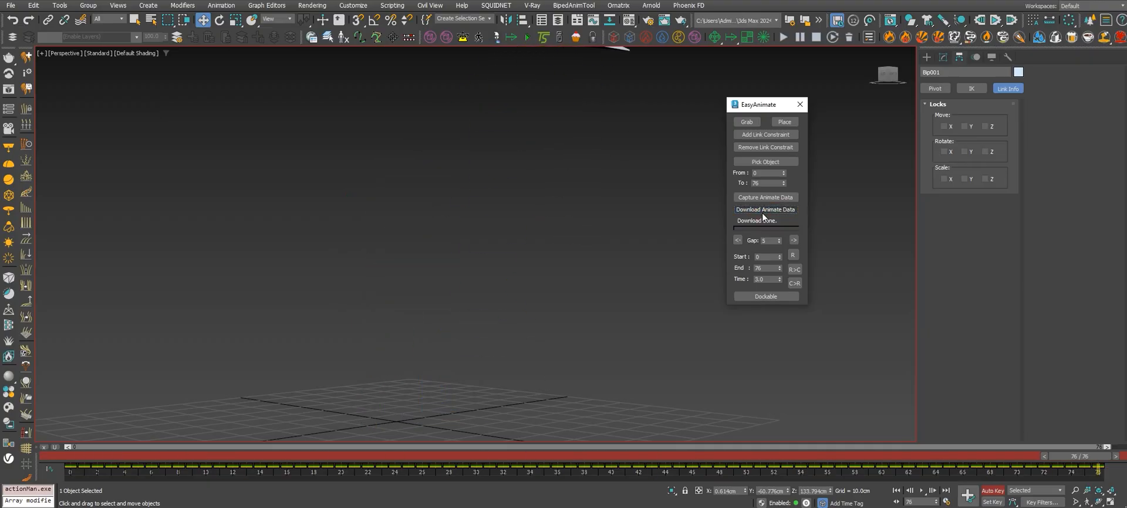
{"action": "left_click", "coordinate": [765, 209]}
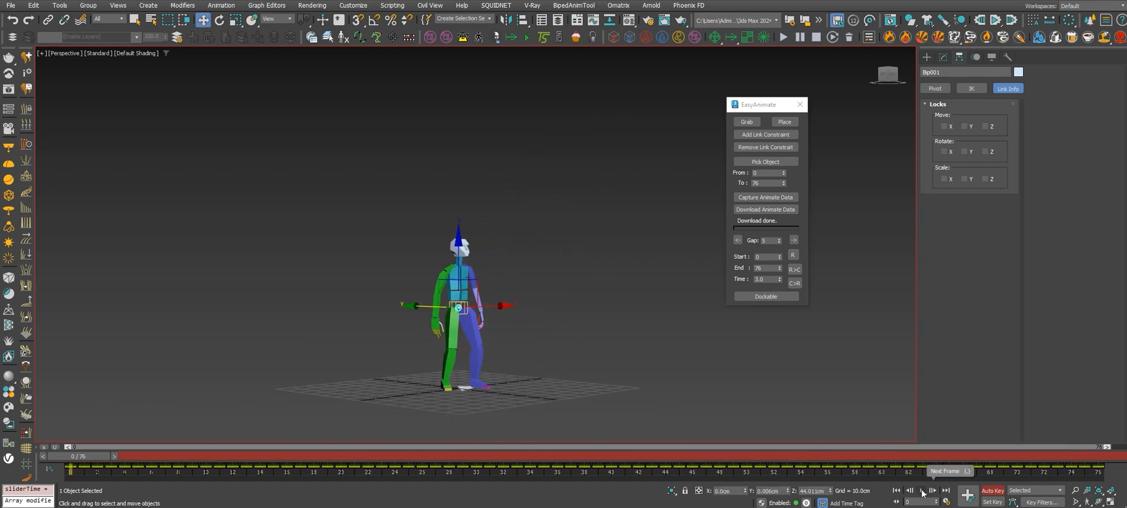
{"action": "left_click", "coordinate": [923, 490]}
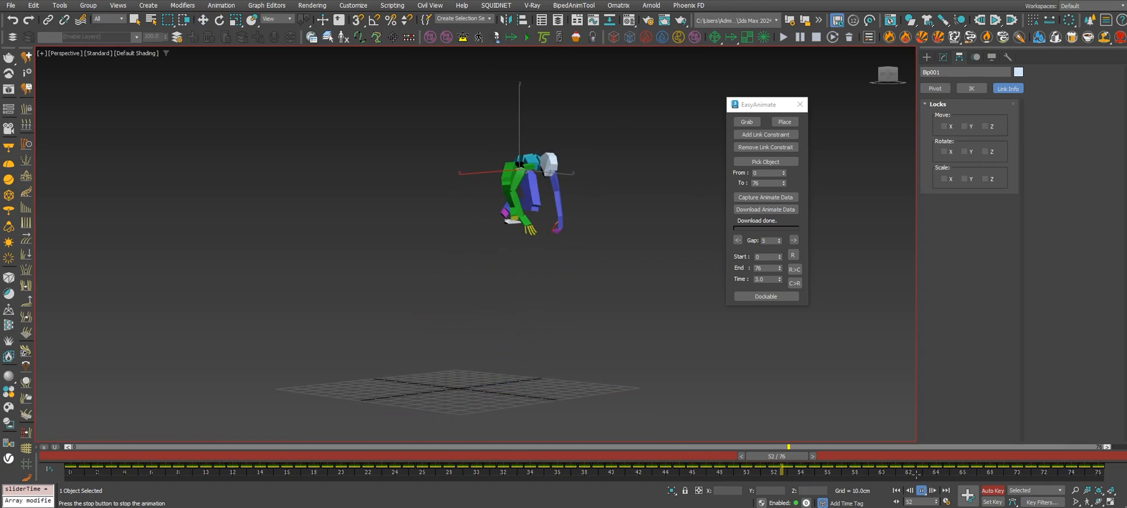
{"action": "left_click_drag", "start_coordinate": [788, 448], "coordinate": [561, 447]}
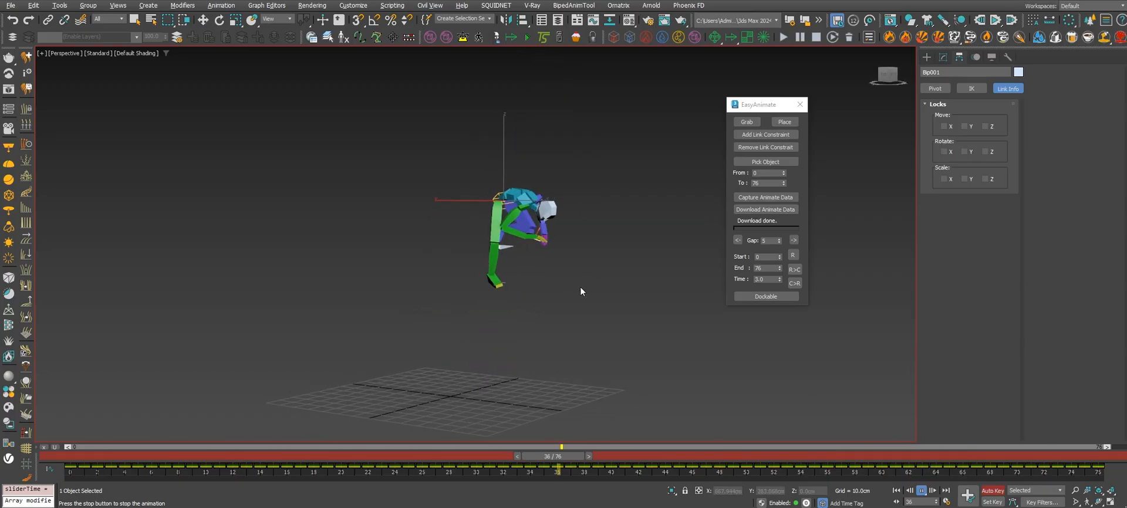